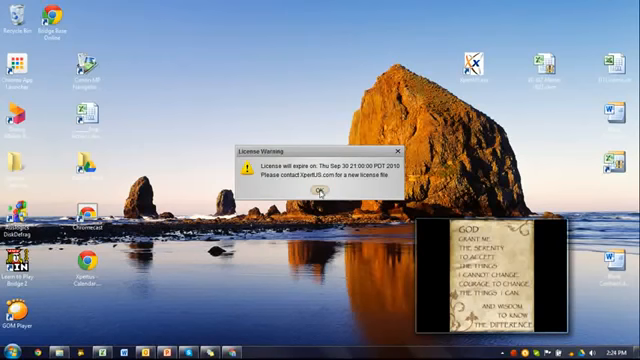
Dismiss the License Warning dialog about the expiring license
left_click(314, 190)
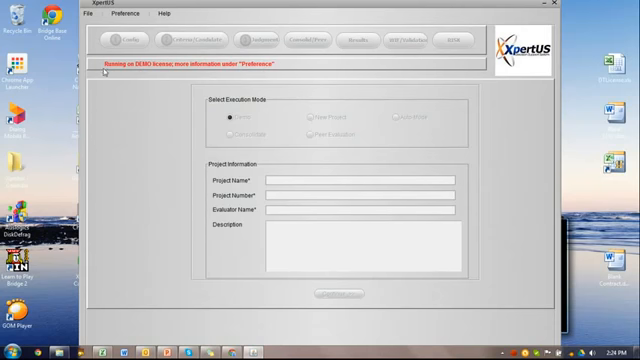
Open the demo project 'DEMO-1-Allocating Time.xpd' from the File menu
left_click(96, 15)
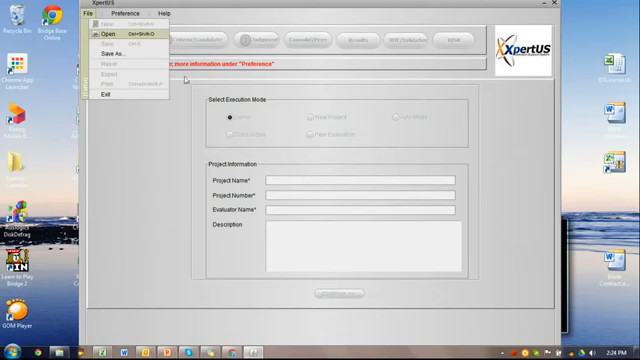
left_click(105, 35)
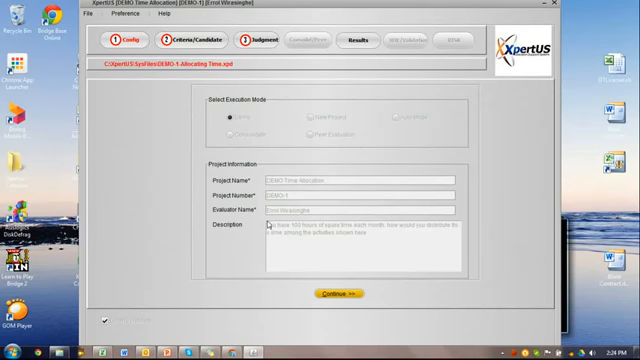
mouse_move(333, 296)
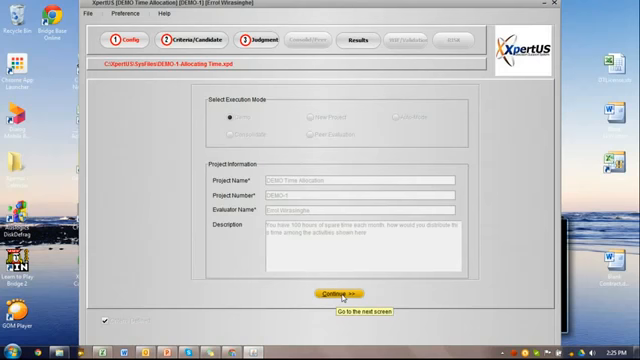
Continue past project setup to the criteria screen with AHP pairwise weighting
left_click(327, 291)
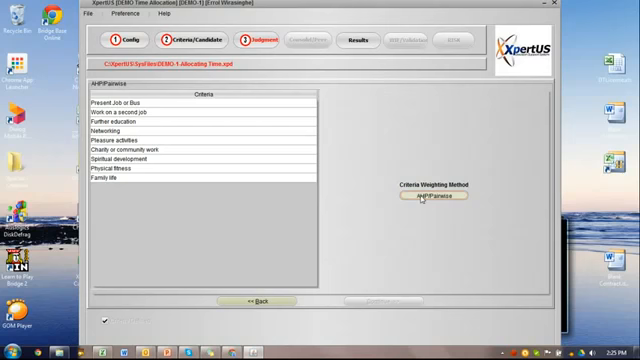
mouse_move(434, 205)
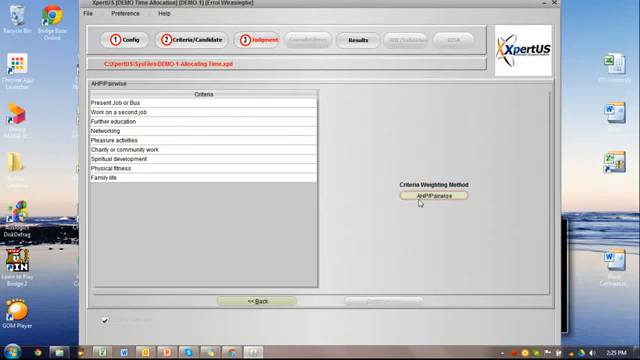
Choose AHP/Pairwise weighting and rate Present Job moderately above Second Job
left_click(438, 196)
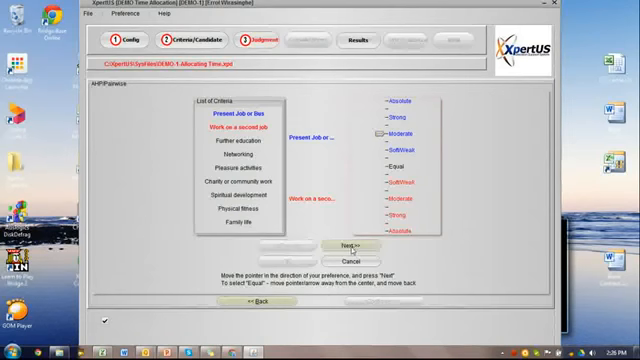
left_click(349, 245)
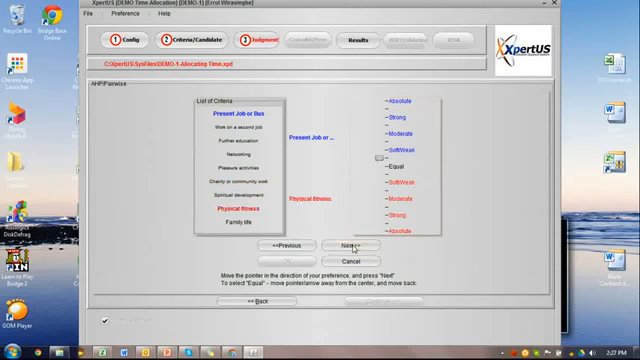
Record the remaining pair judgments, advancing to Physical fitness versus Family life
left_click(349, 245)
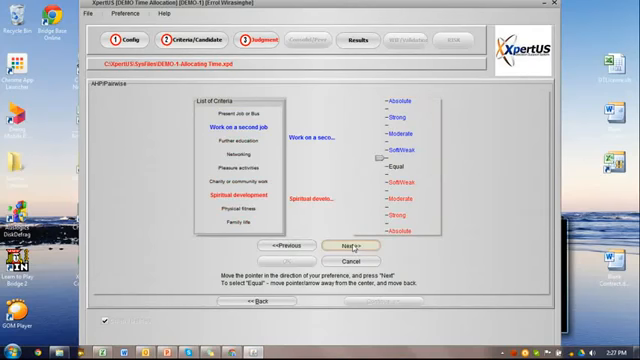
left_click(349, 244)
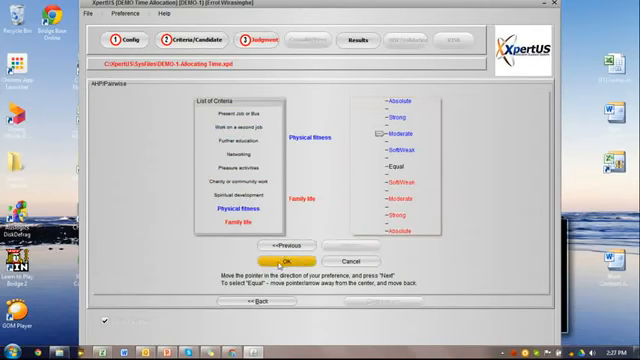